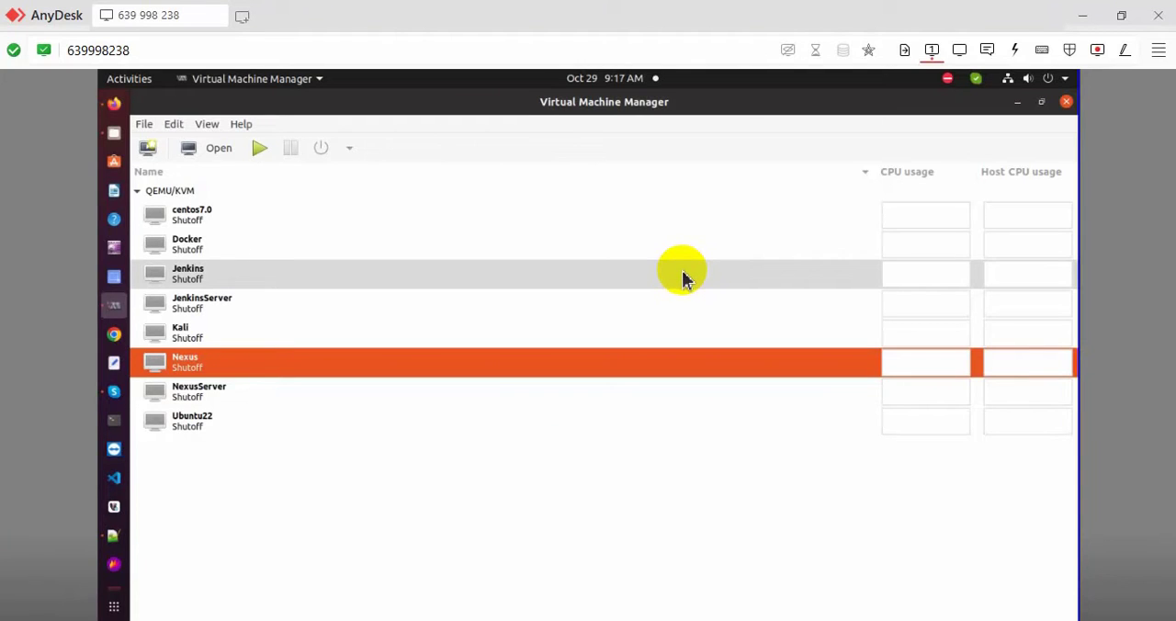
mouse_move(245, 267)
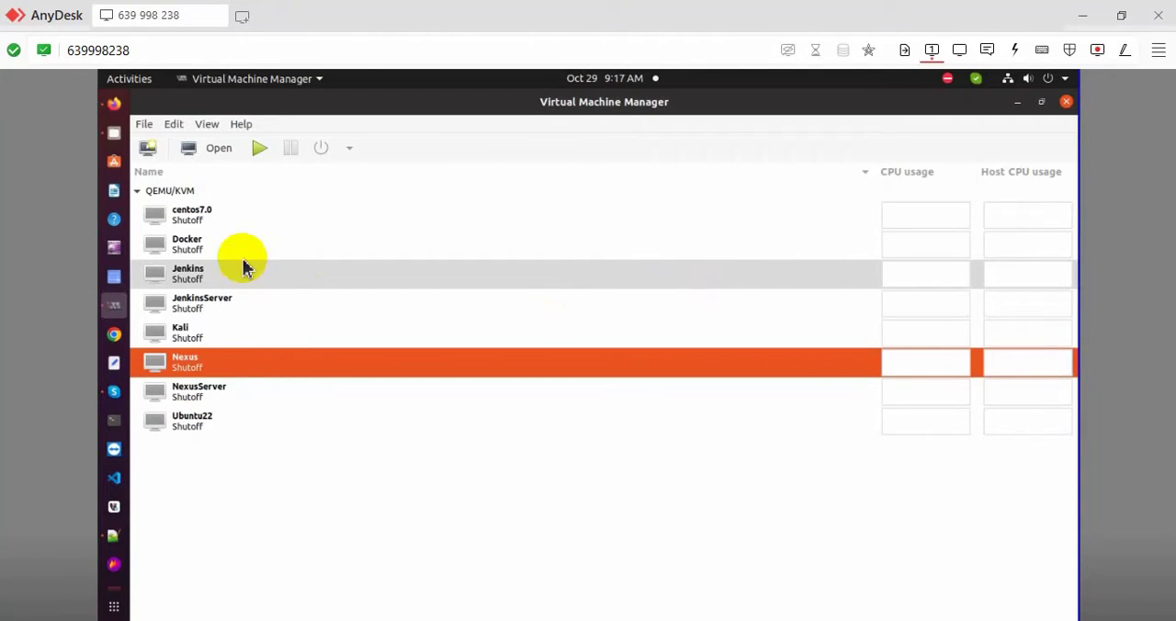
mouse_move(193, 244)
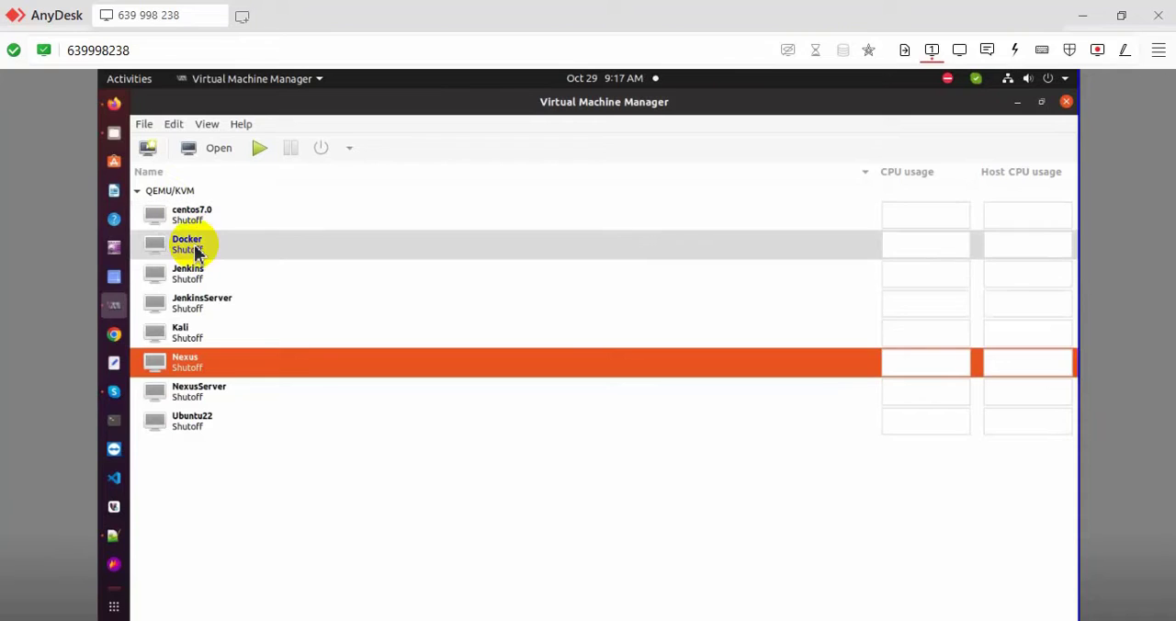
Open the Docker VM's console window from the Virtual Machine Manager list
double_click(186, 244)
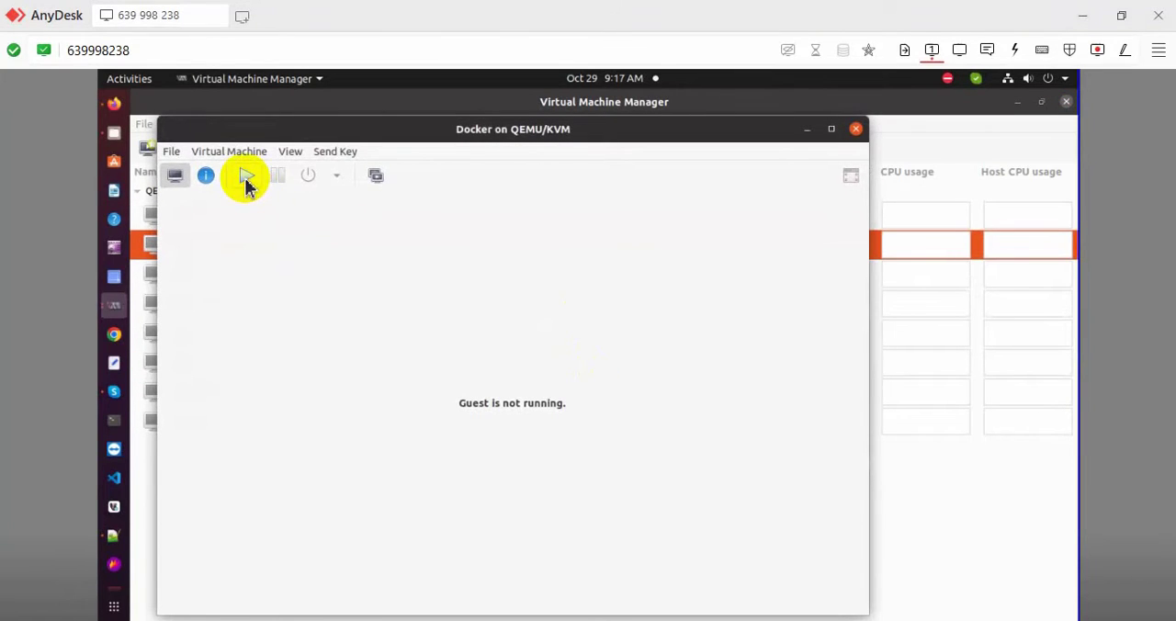
Start the Docker VM, expand the KVM error details, and highlight the BIOS virtualization hint
left_click(245, 175)
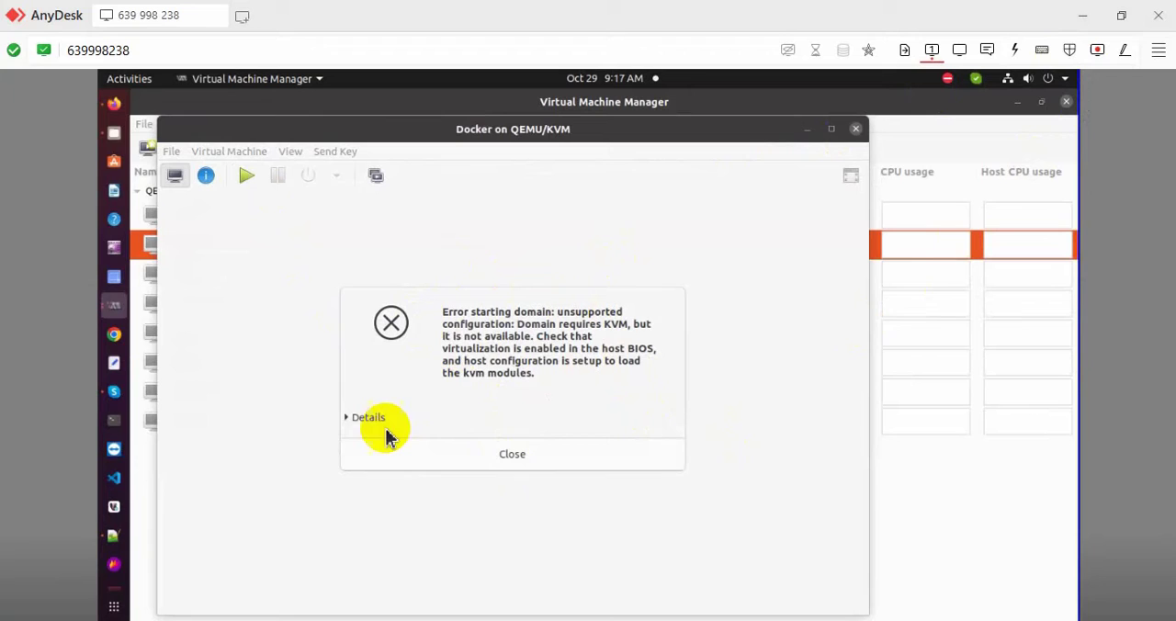
left_click(366, 417)
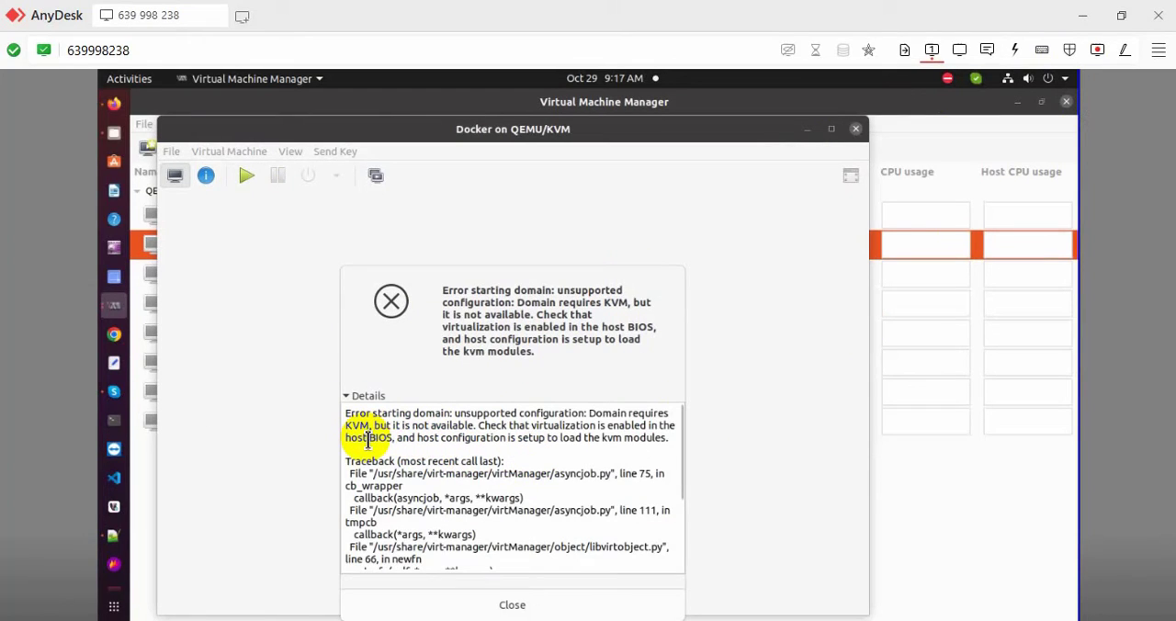
left_click_drag(373, 437, 601, 437)
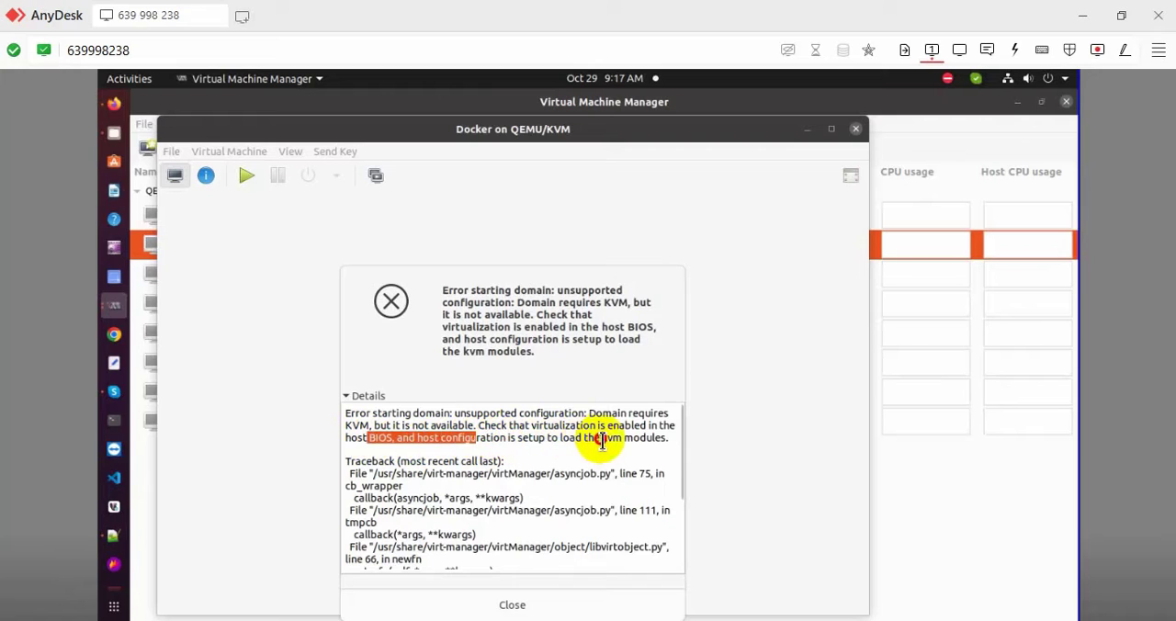
left_click_drag(597, 437, 667, 437)
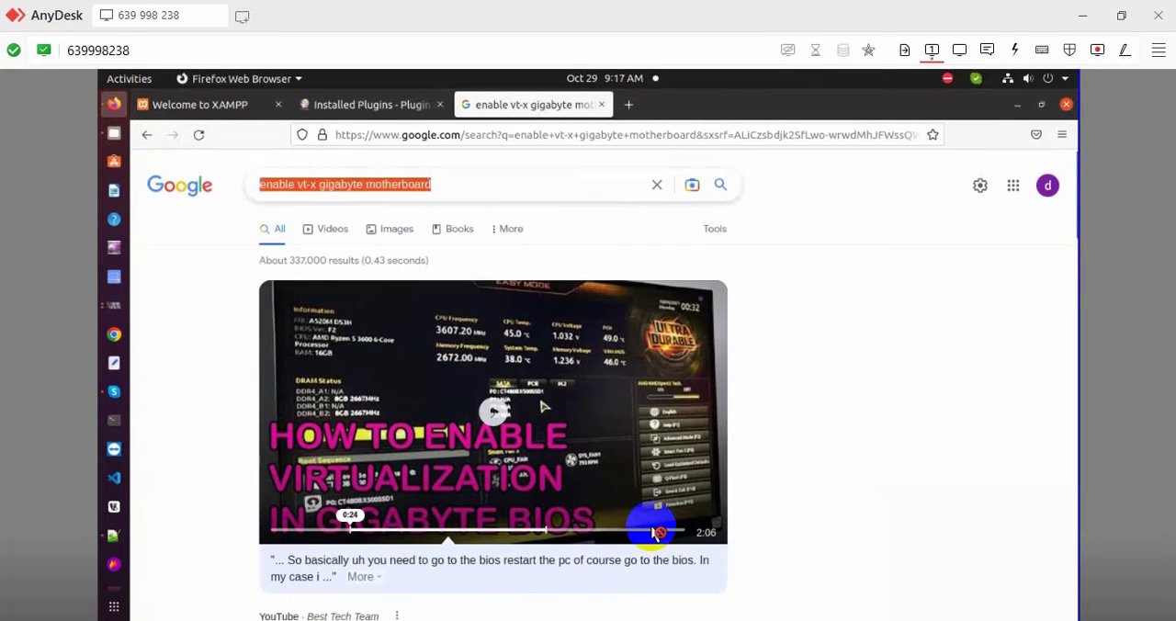
Browse the 'enable vt-x gigabyte motherboard' results down to the YouTube tutorial link
left_click(367, 184)
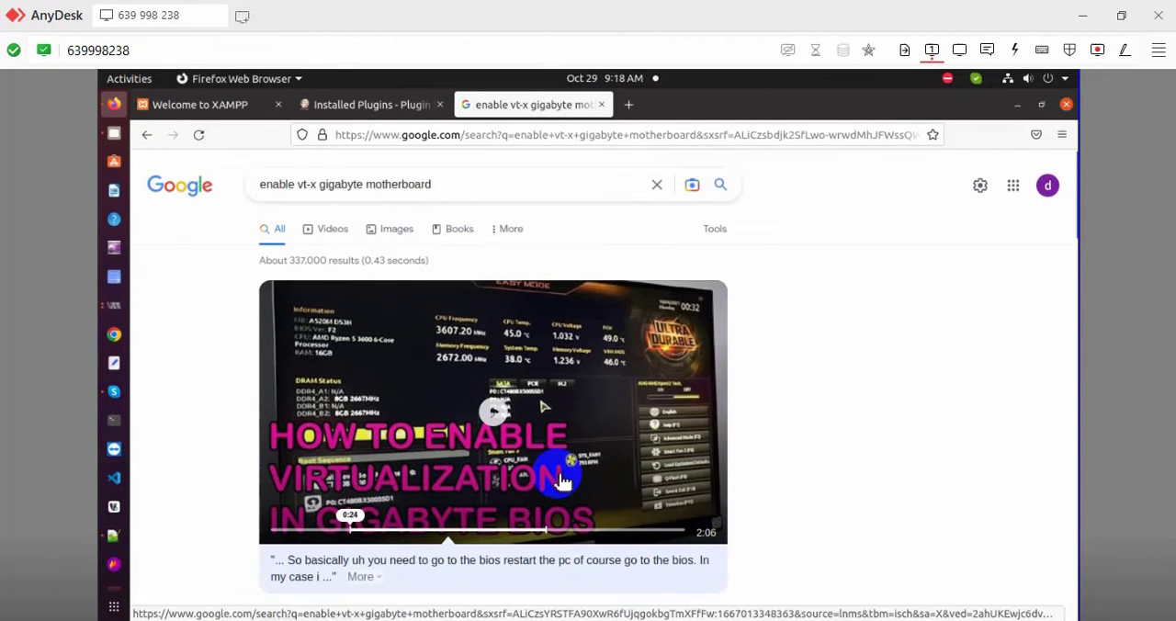
scroll("down", 3)
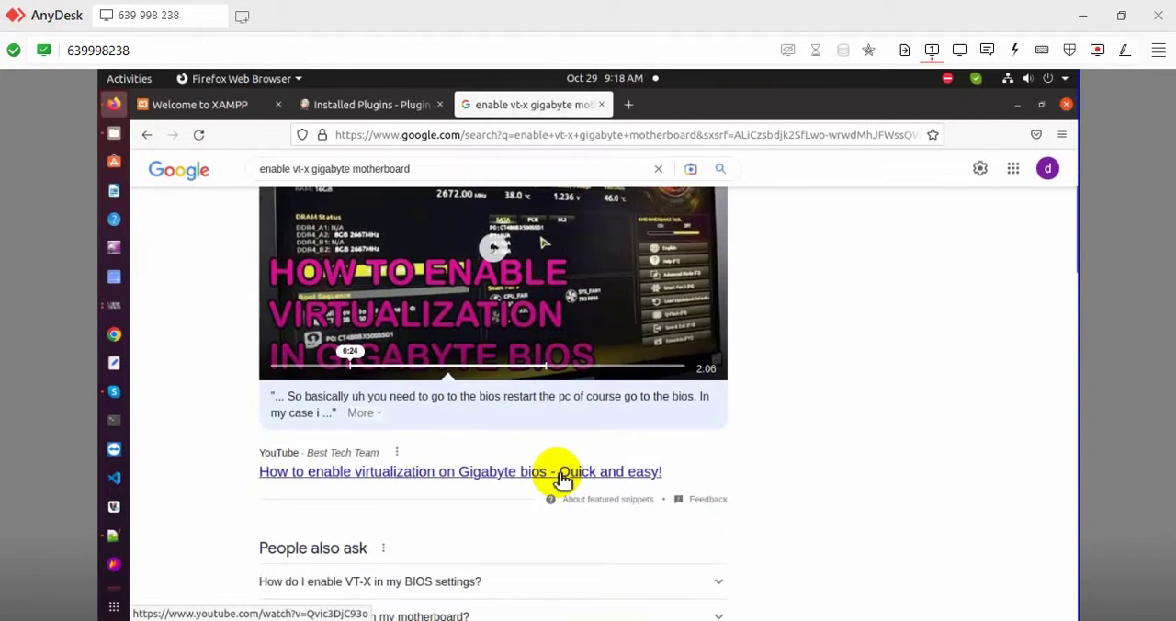
scroll("down", 3)
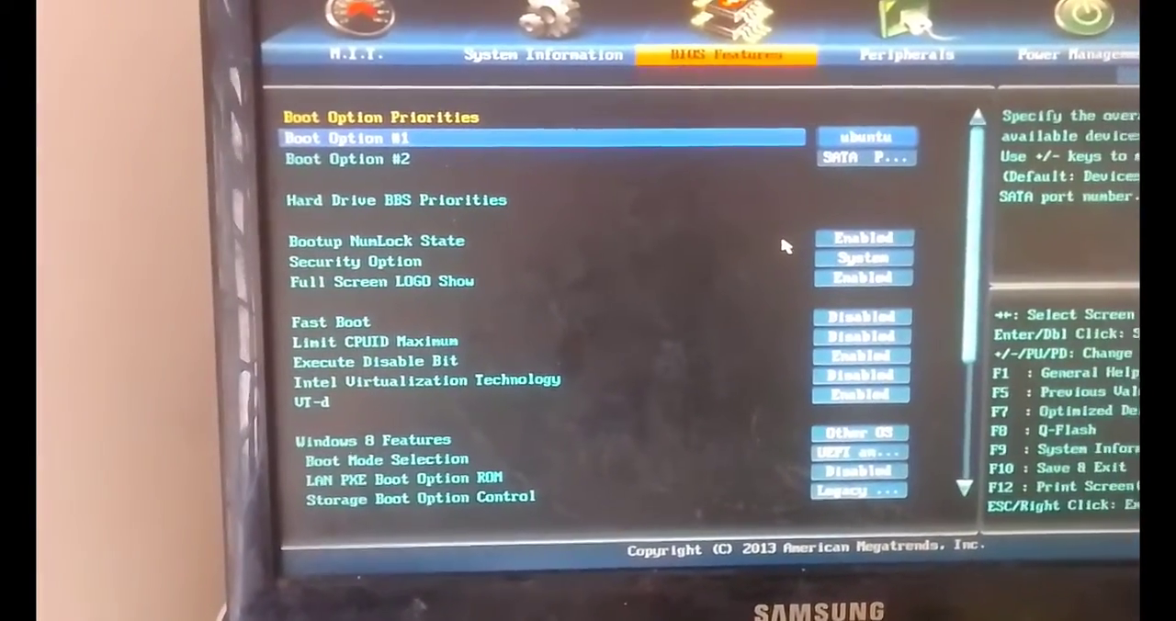
Set Intel Virtualization Technology to Enabled in the Gigabyte BIOS Features tab
key("down")
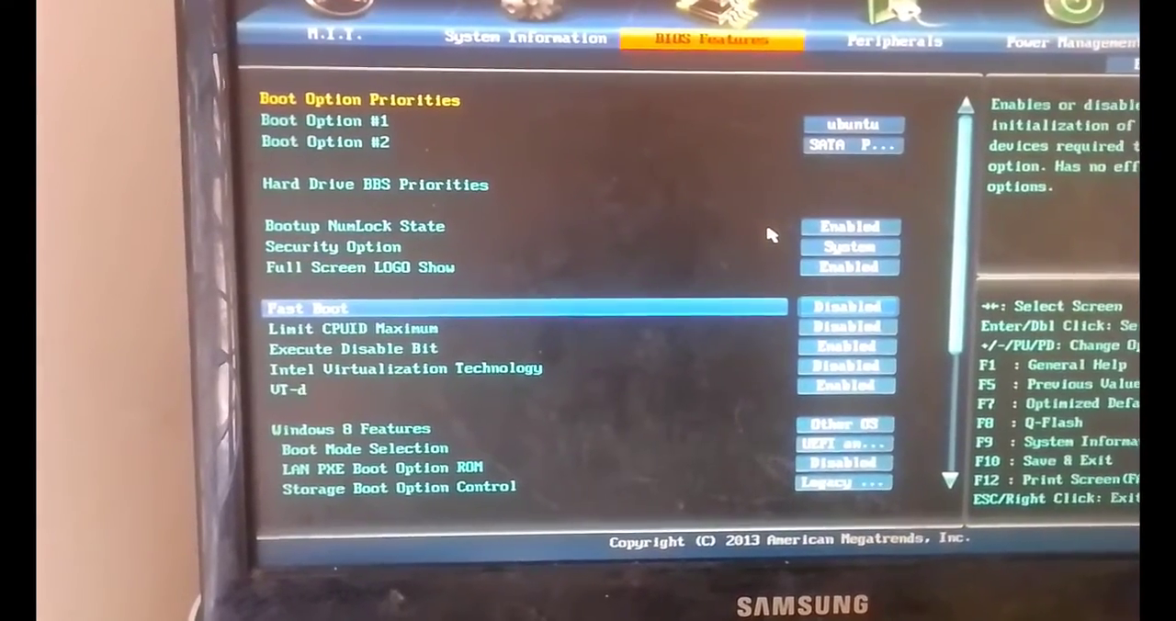
key("Down")
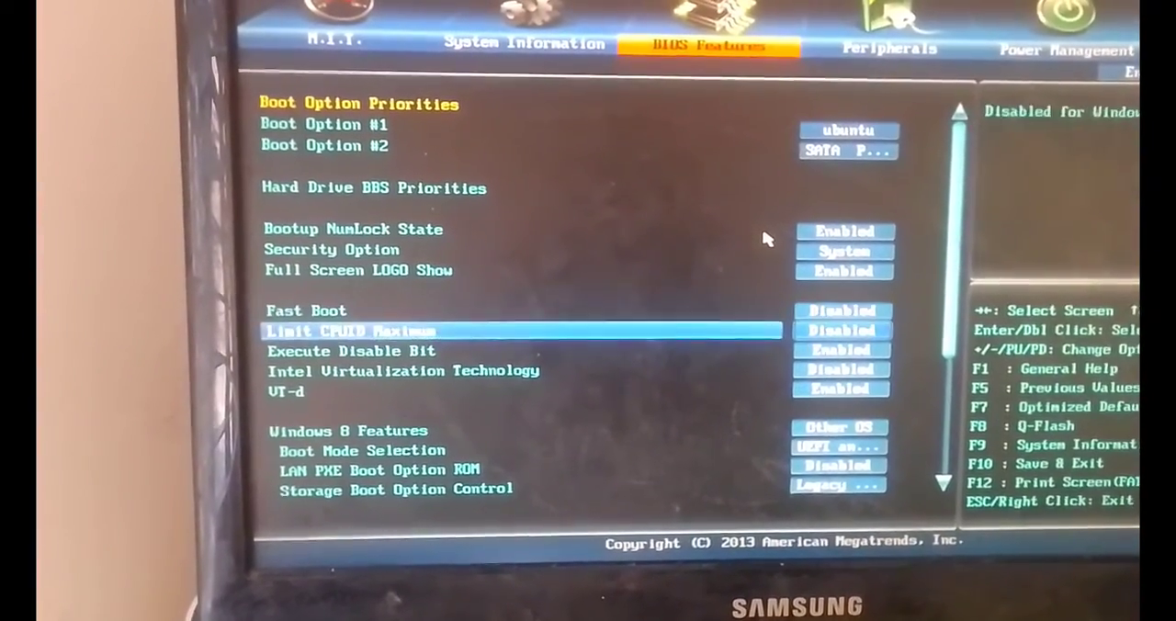
key("down")
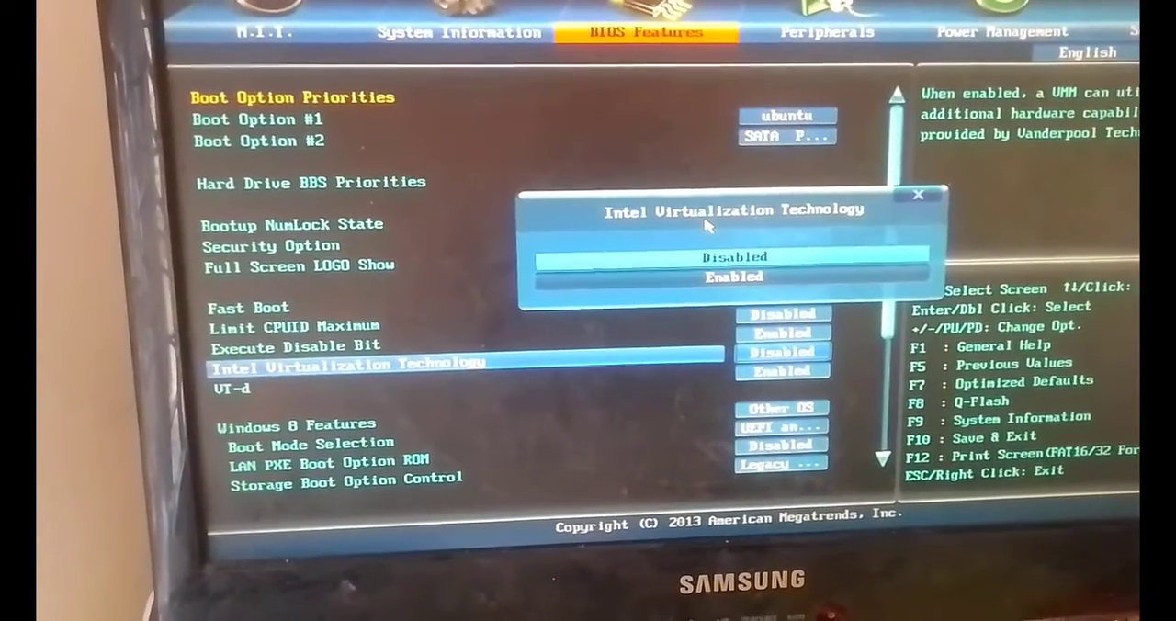
left_click(732, 276)
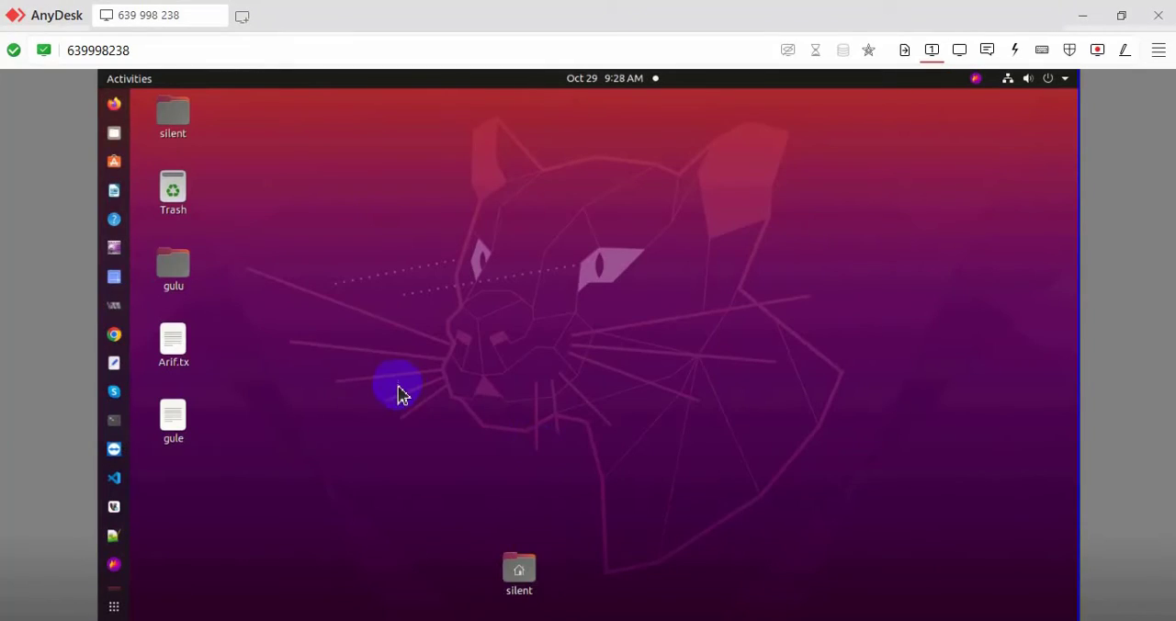
mouse_move(115, 313)
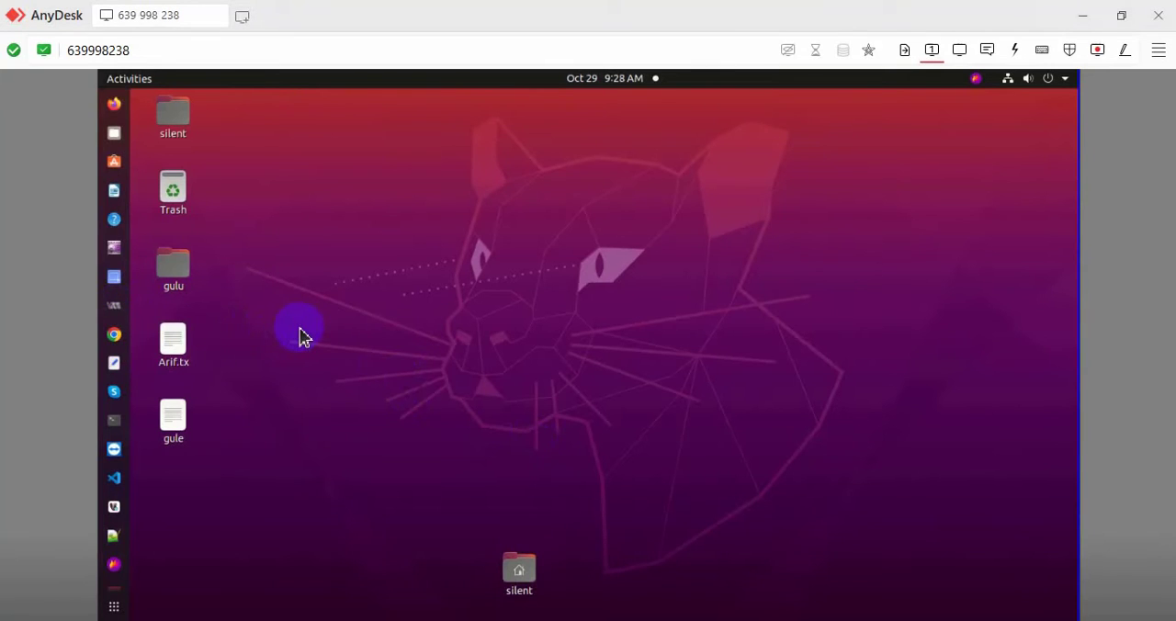
mouse_move(711, 611)
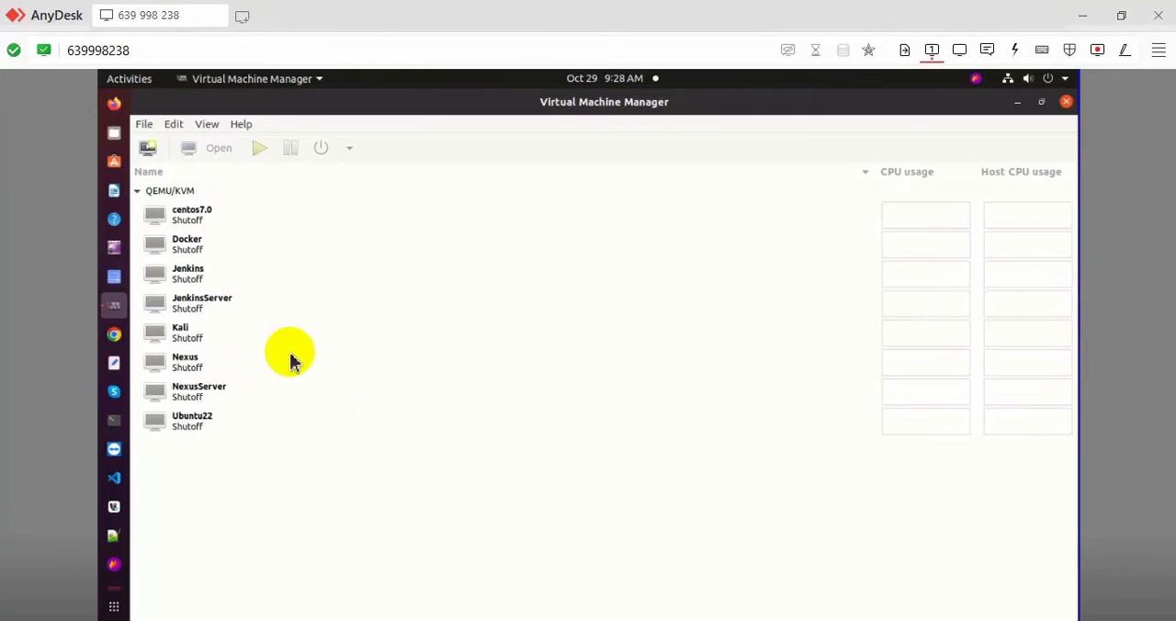
Reopen the Docker VM's console window from the Virtual Machine Manager list
left_click(186, 244)
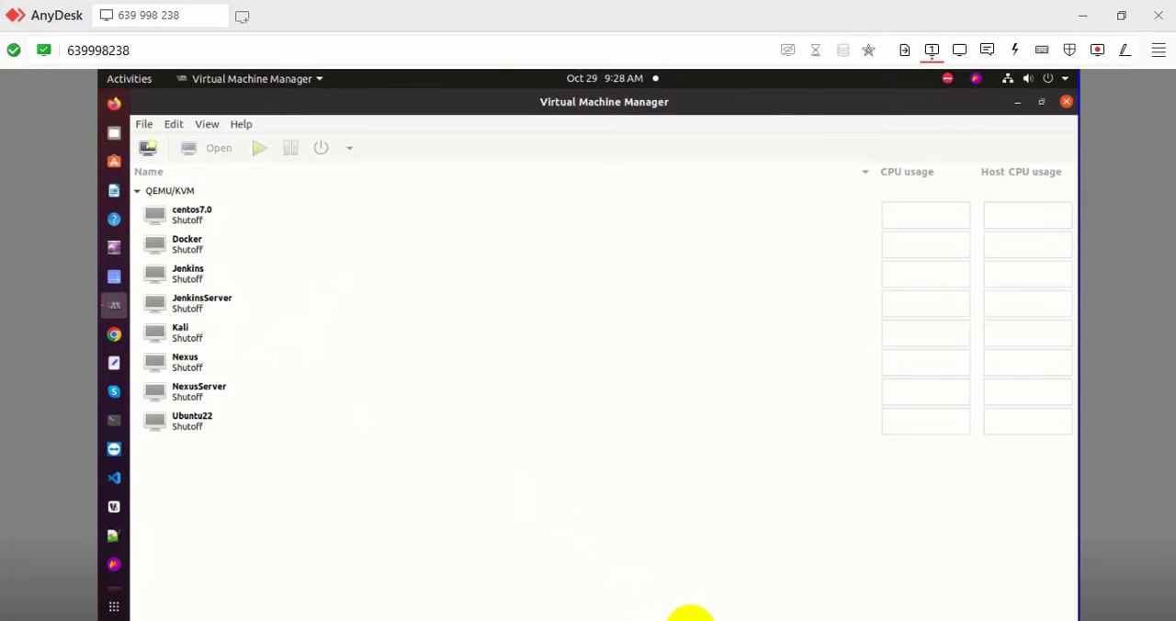
double_click(187, 243)
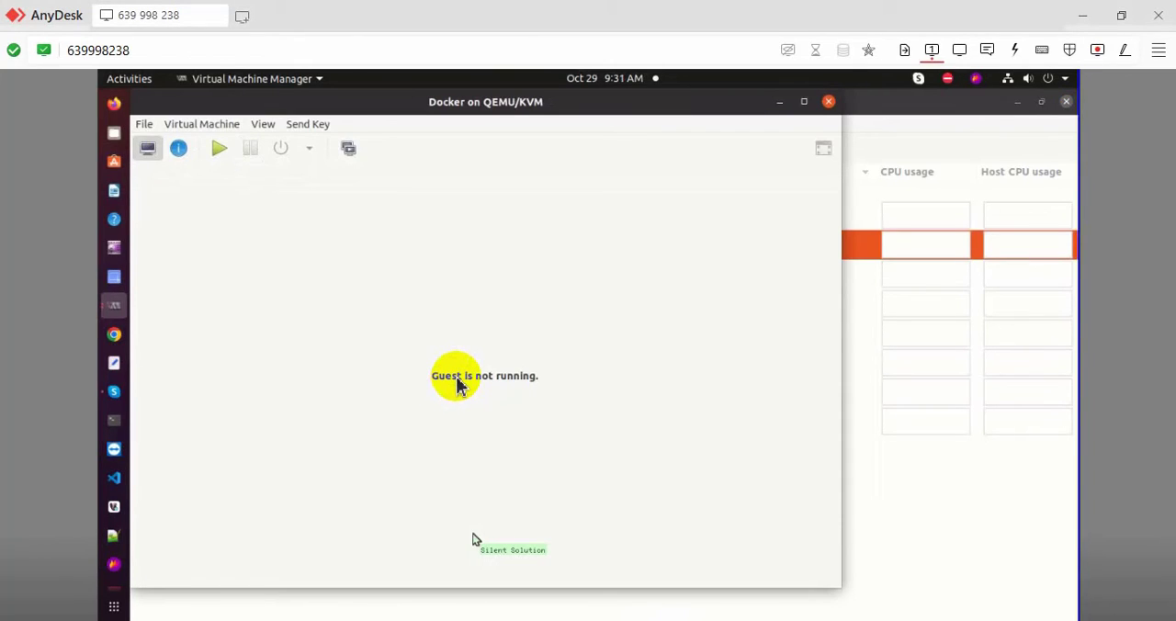